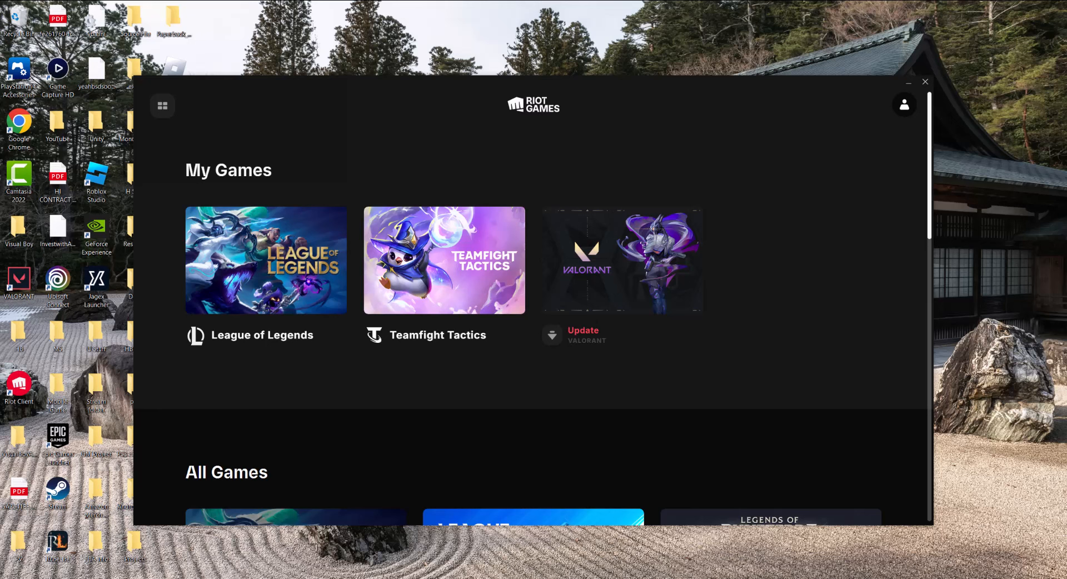
mouse_move(685, 362)
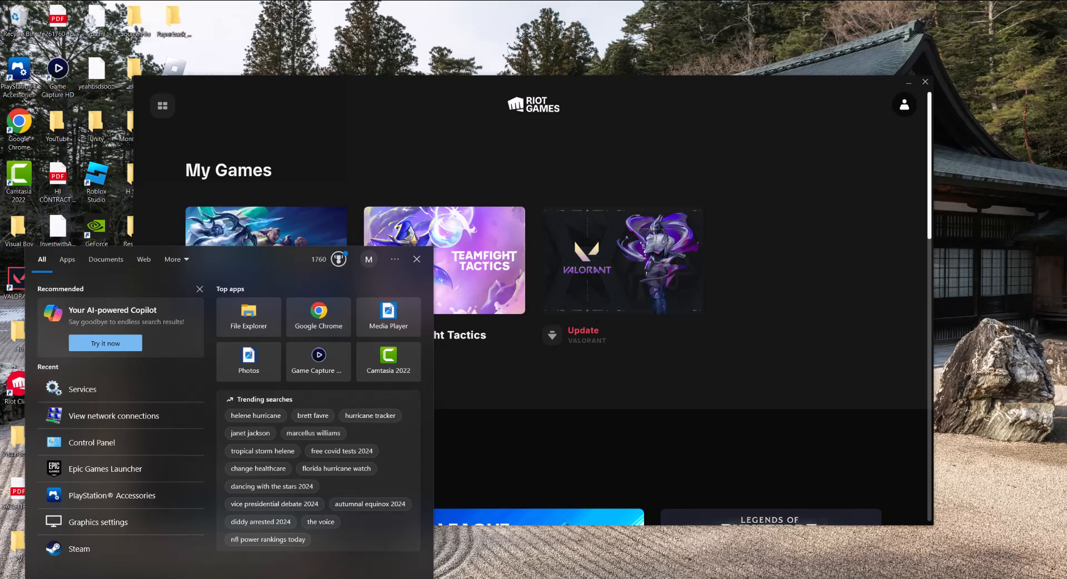
- Open the Ethernet adapter's IPv4 properties to set DNS servers 1.1.1.1 and 1.0.0.1
left_click(113, 416)
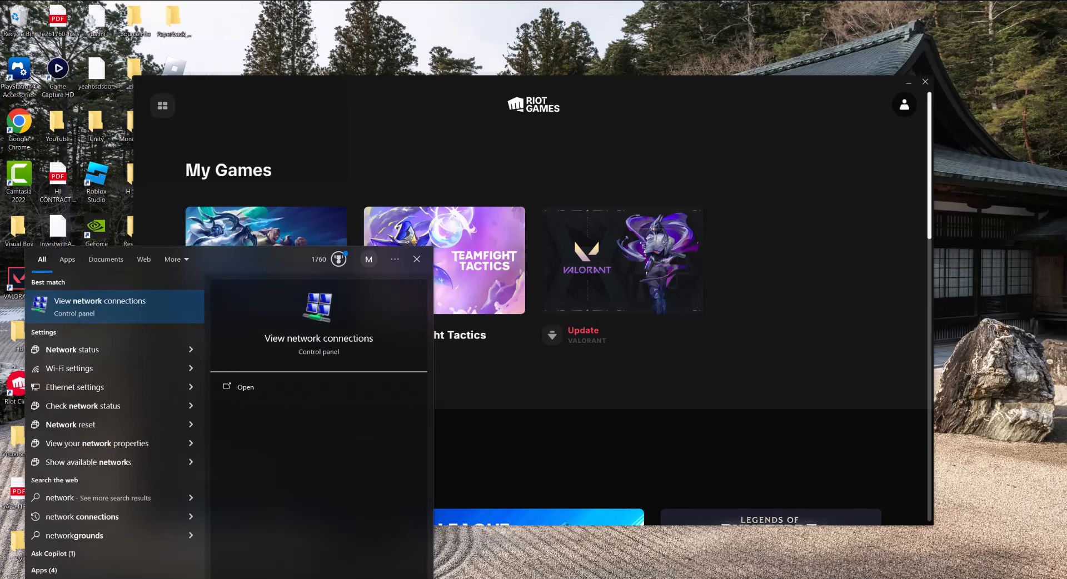
left_click(99, 306)
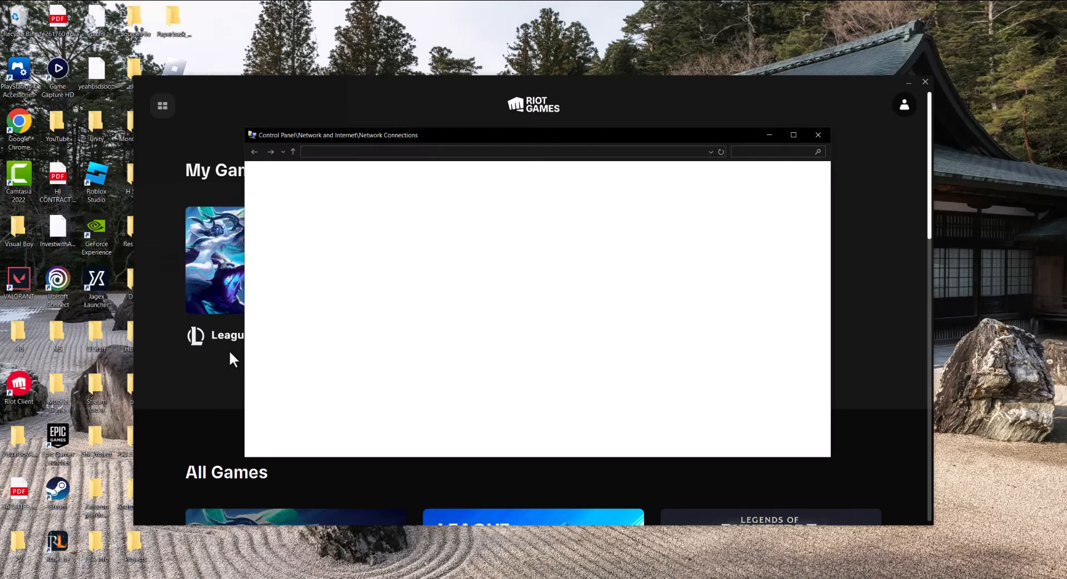
right_click(449, 195)
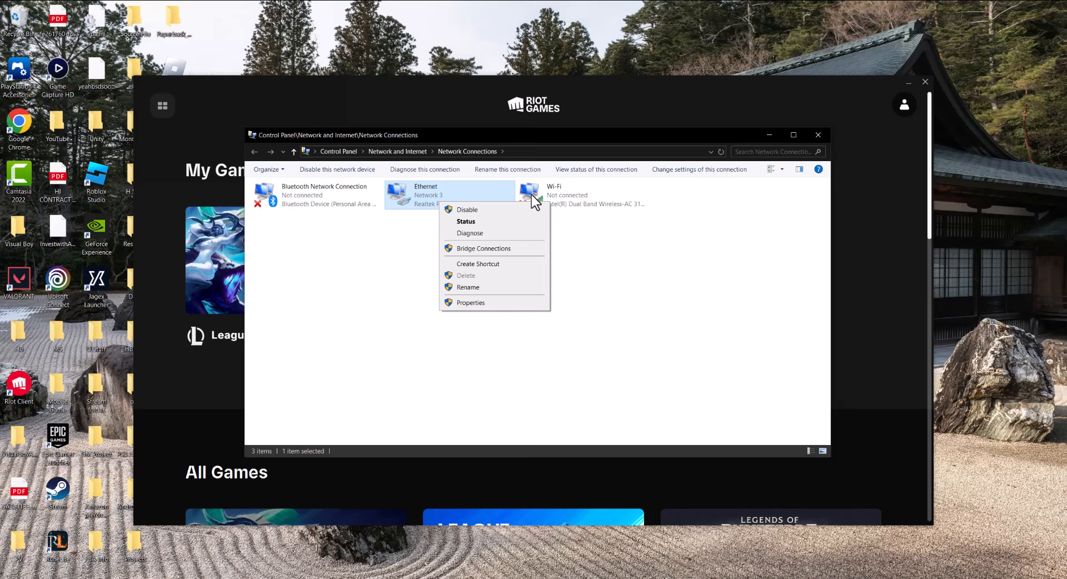
left_click(470, 302)
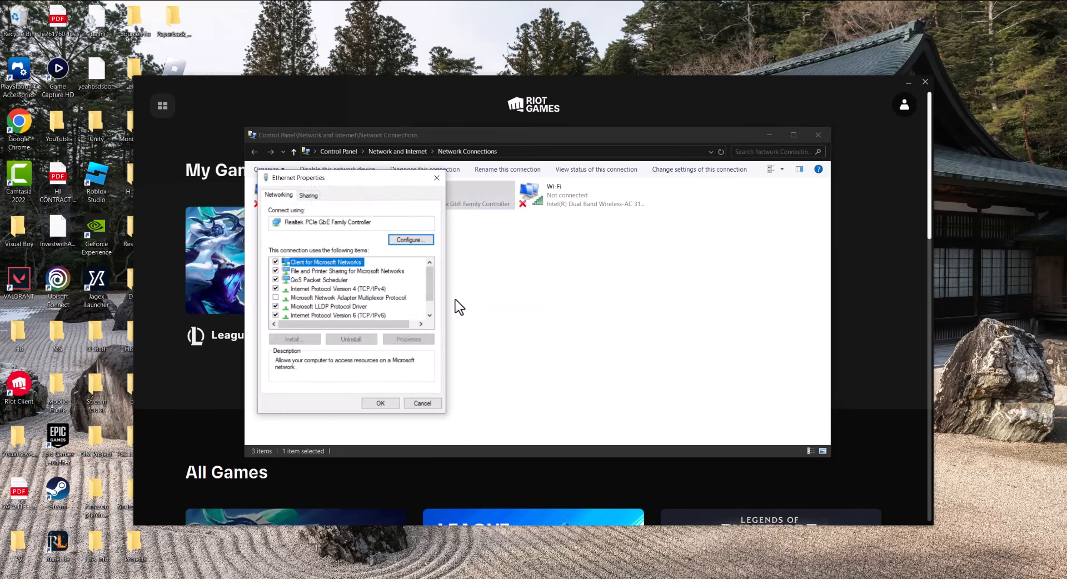
left_click(337, 289)
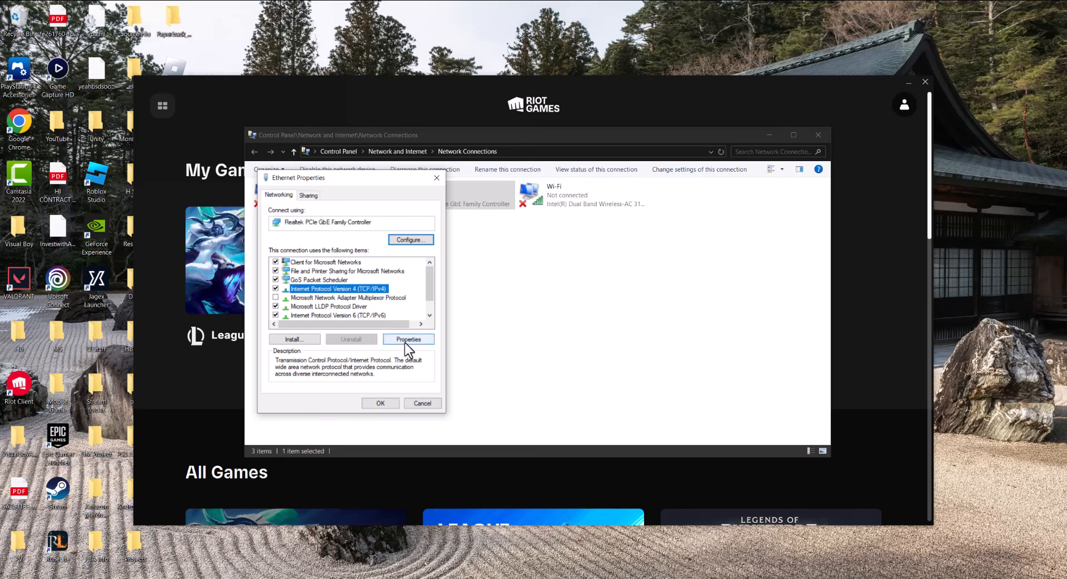
left_click(408, 339)
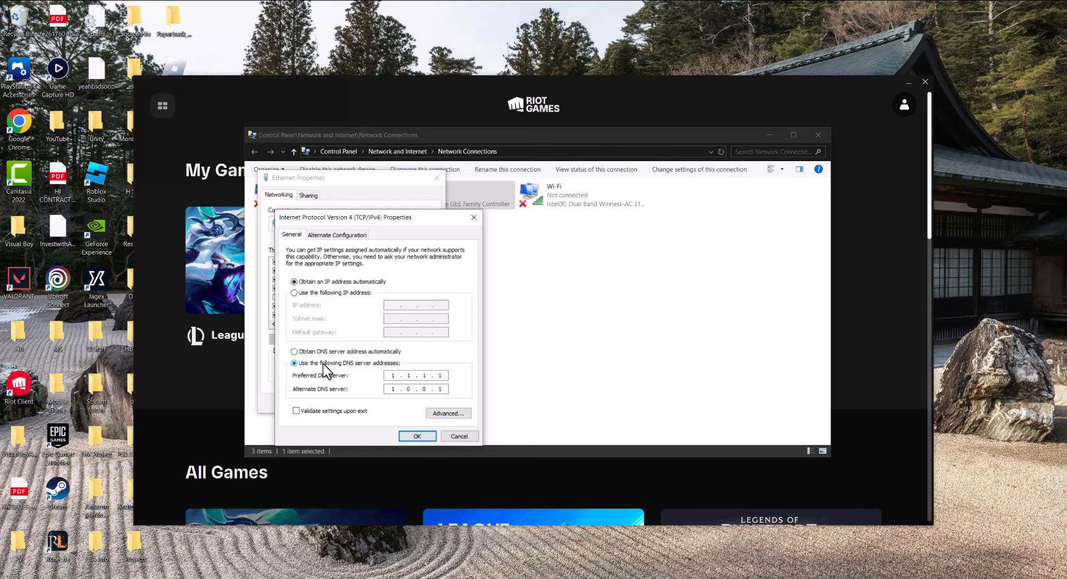
mouse_move(378, 379)
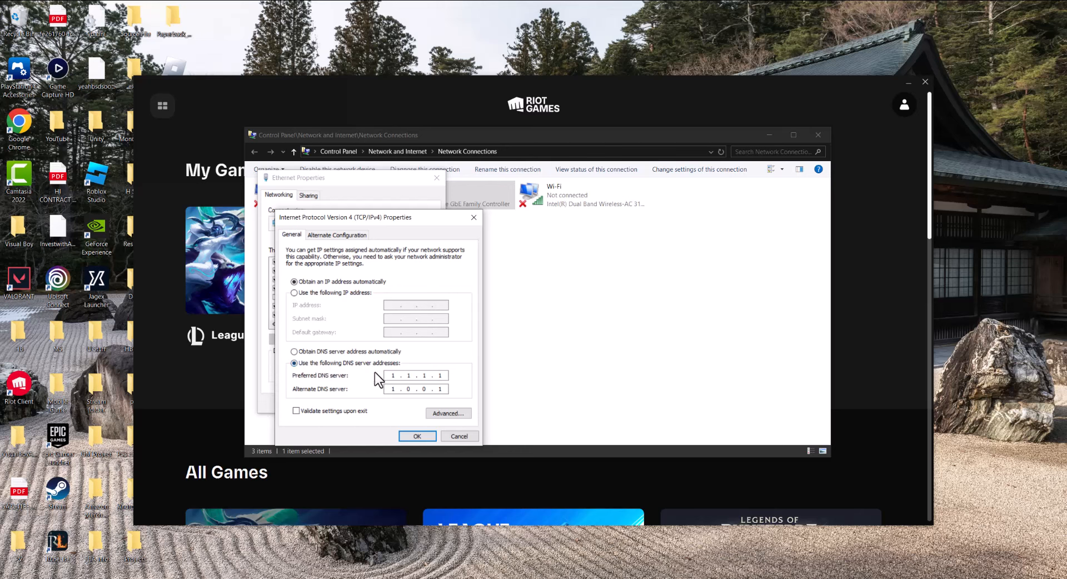